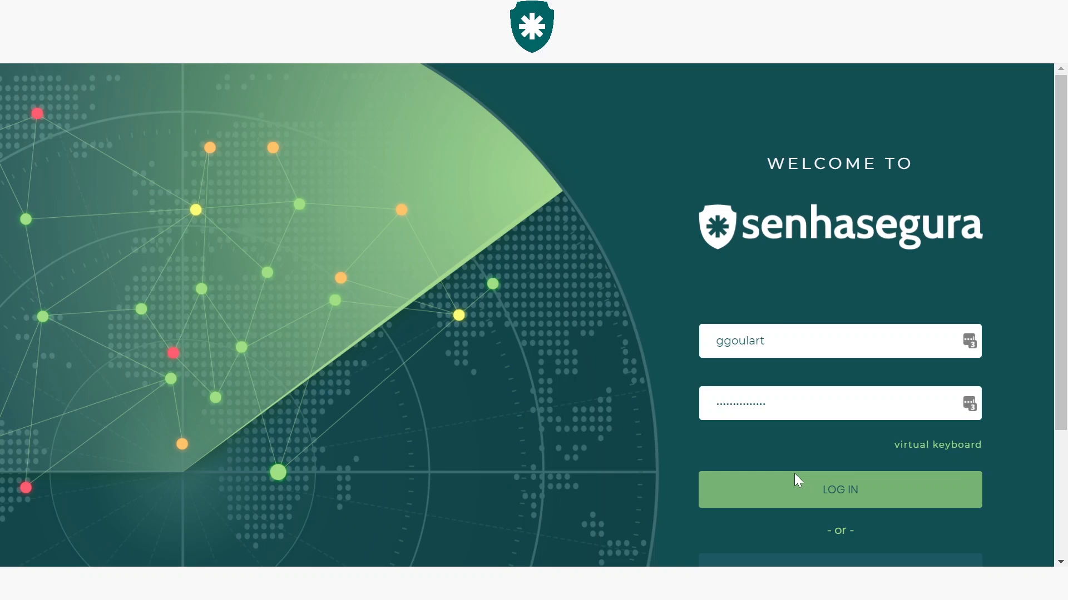
Log in to senhasegura with username, password and the login token
click(839, 489)
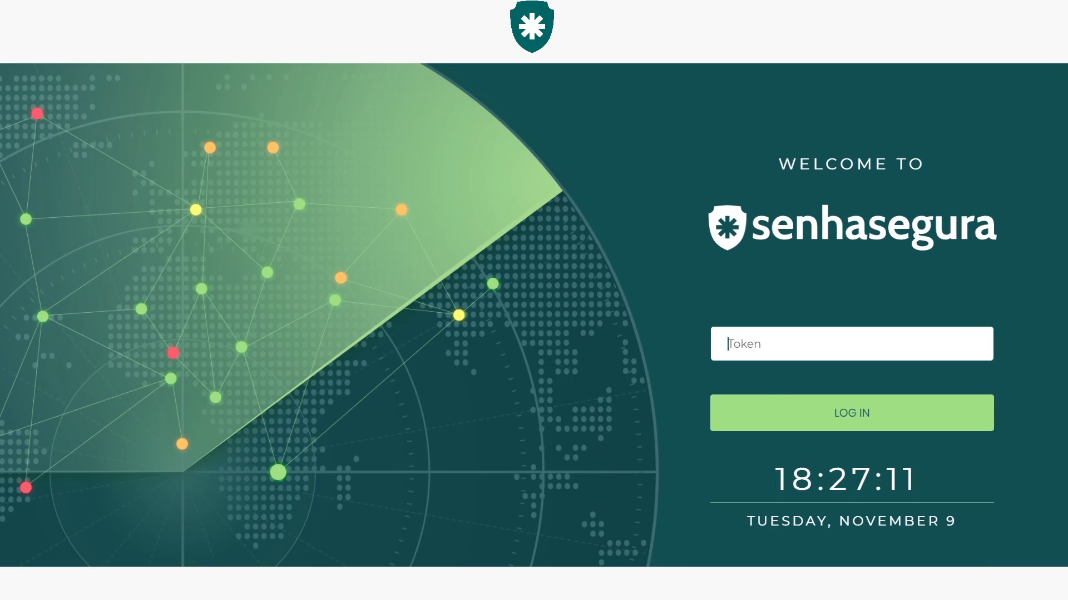
click(851, 343)
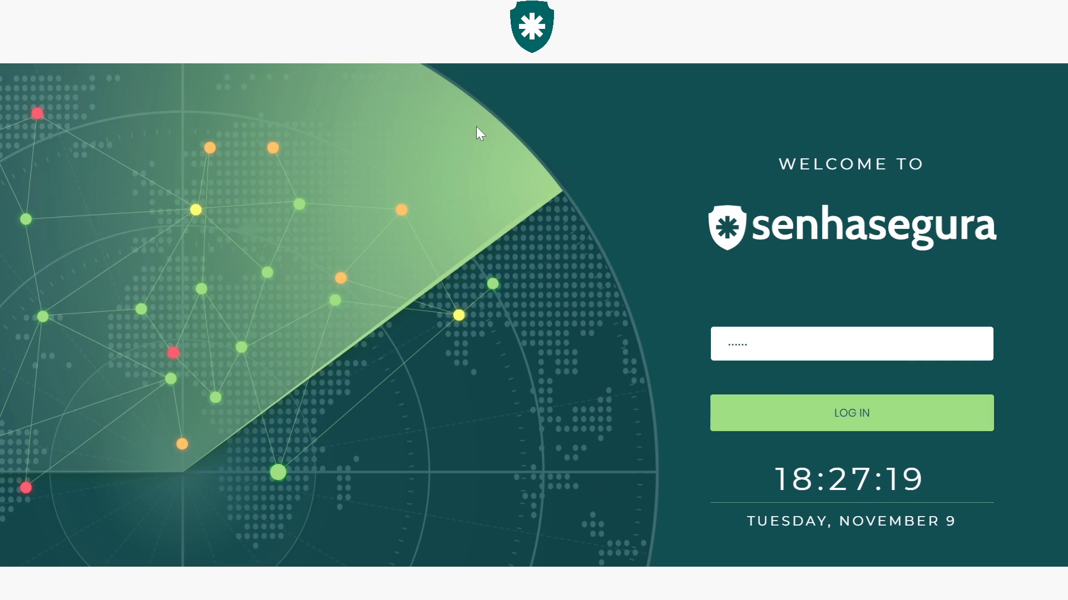
mouse_move(487, 111)
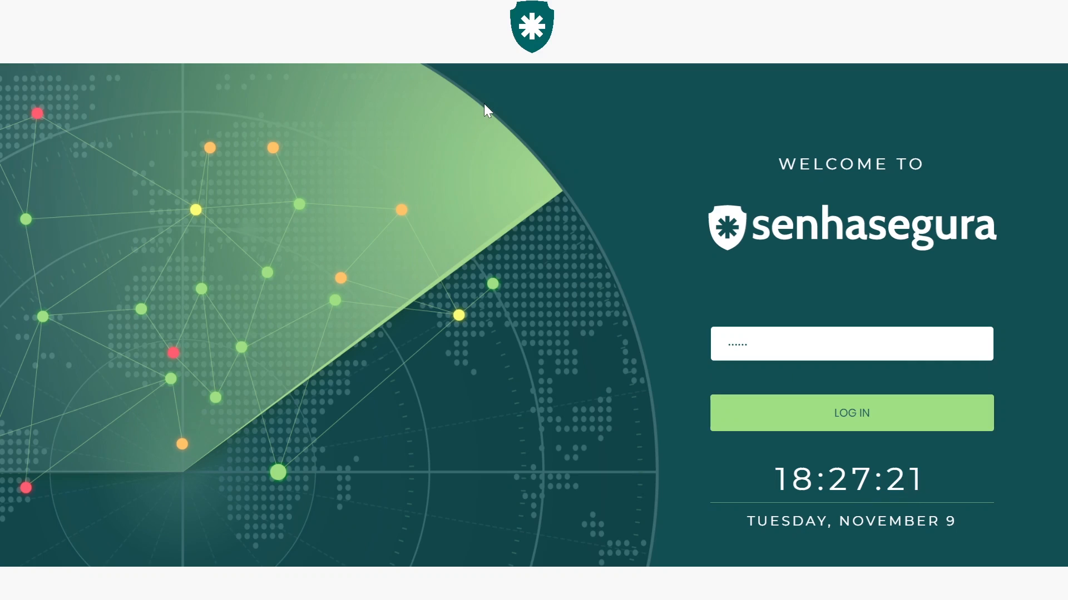
click(850, 412)
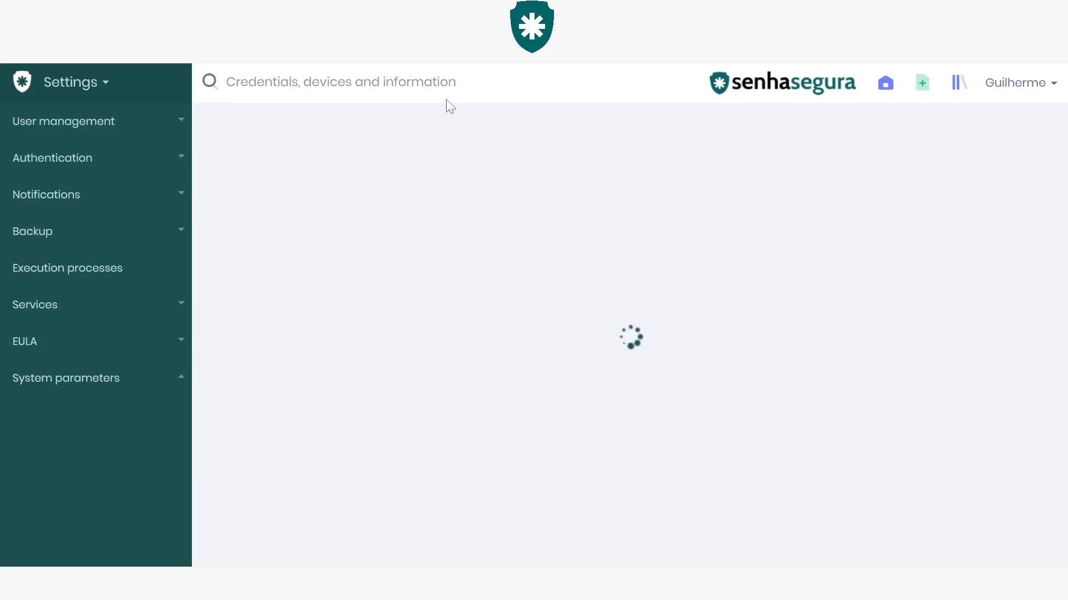
Open System settings from the Settings module menu to view Remote session parameters
click(65, 378)
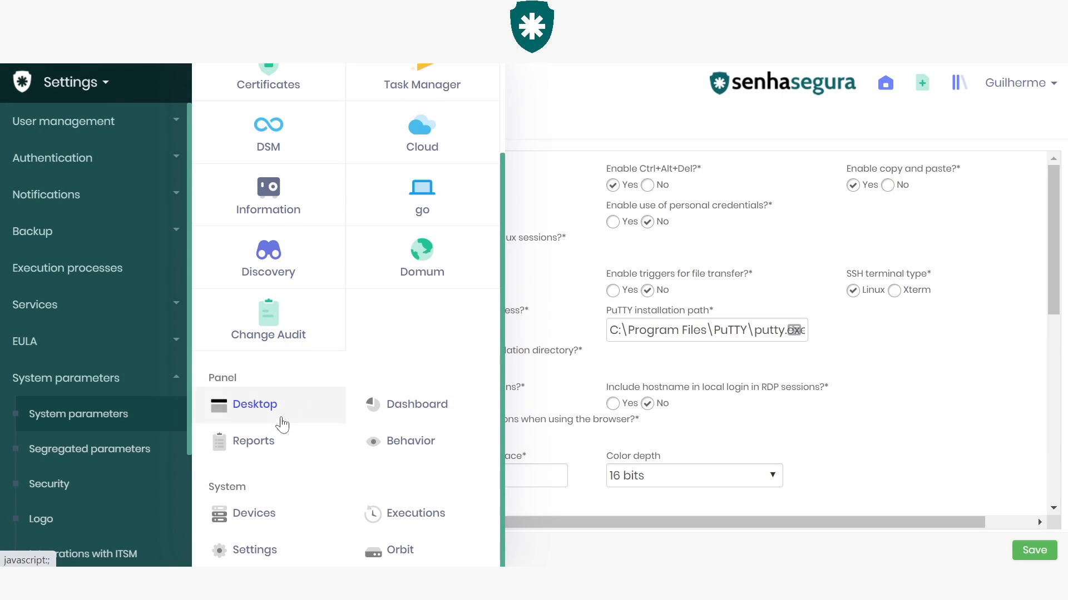
mouse_move(255, 550)
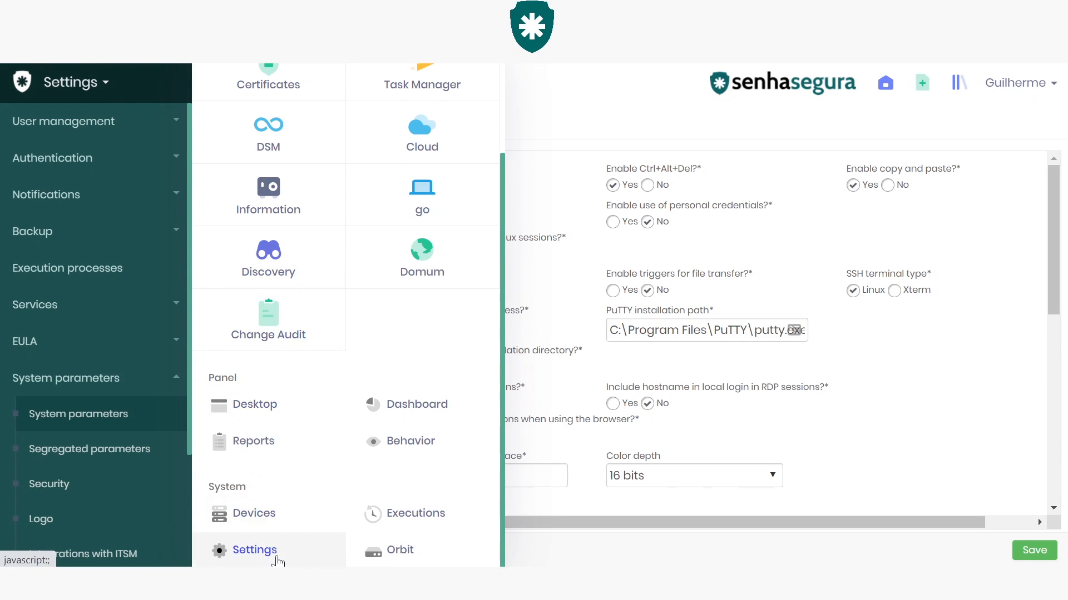
click(255, 550)
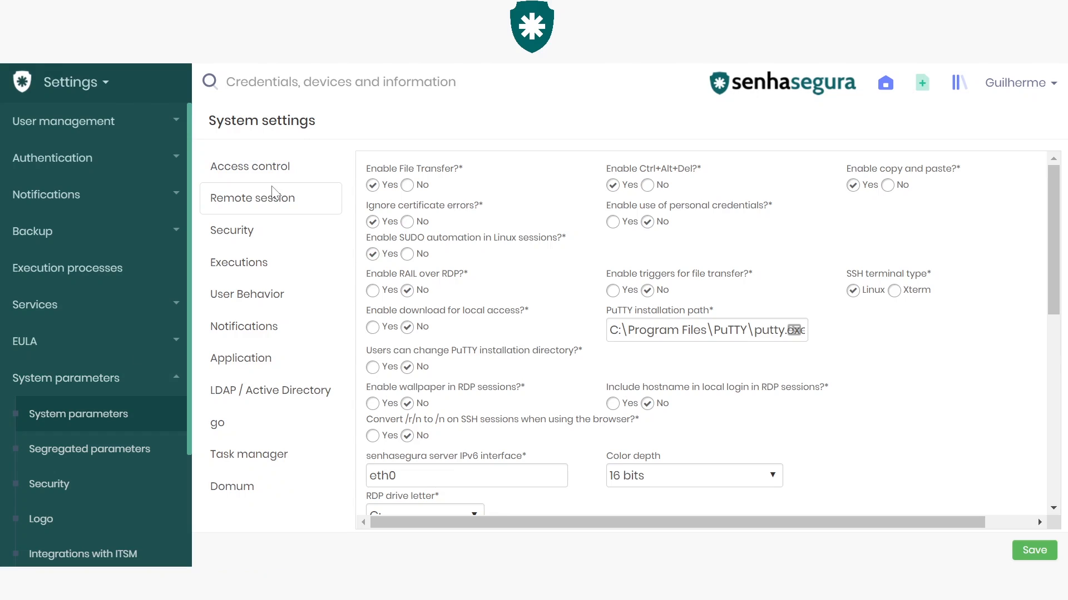
mouse_move(456, 226)
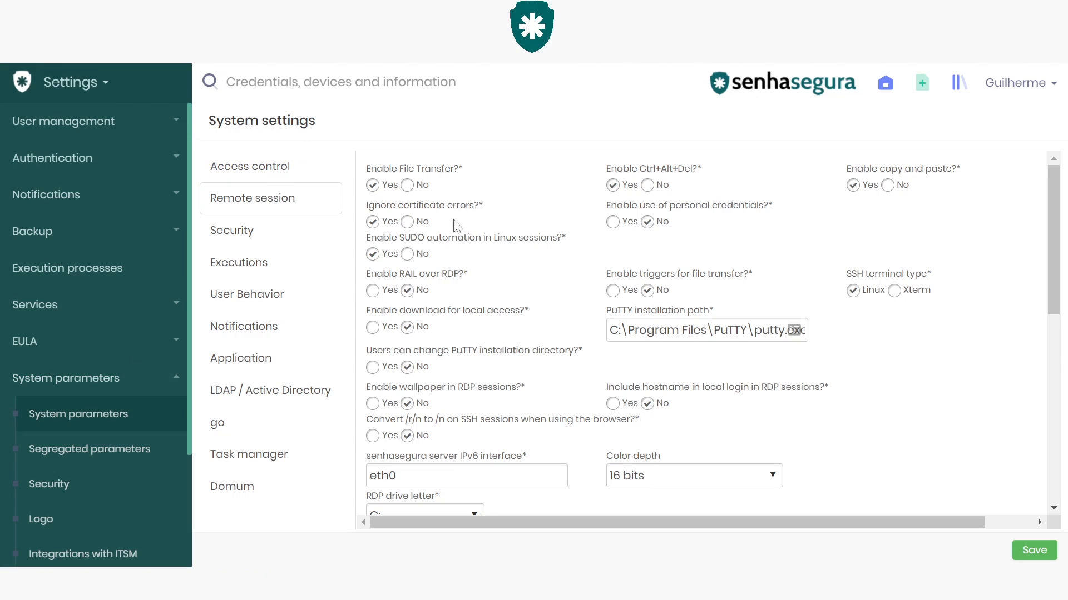
mouse_move(619, 207)
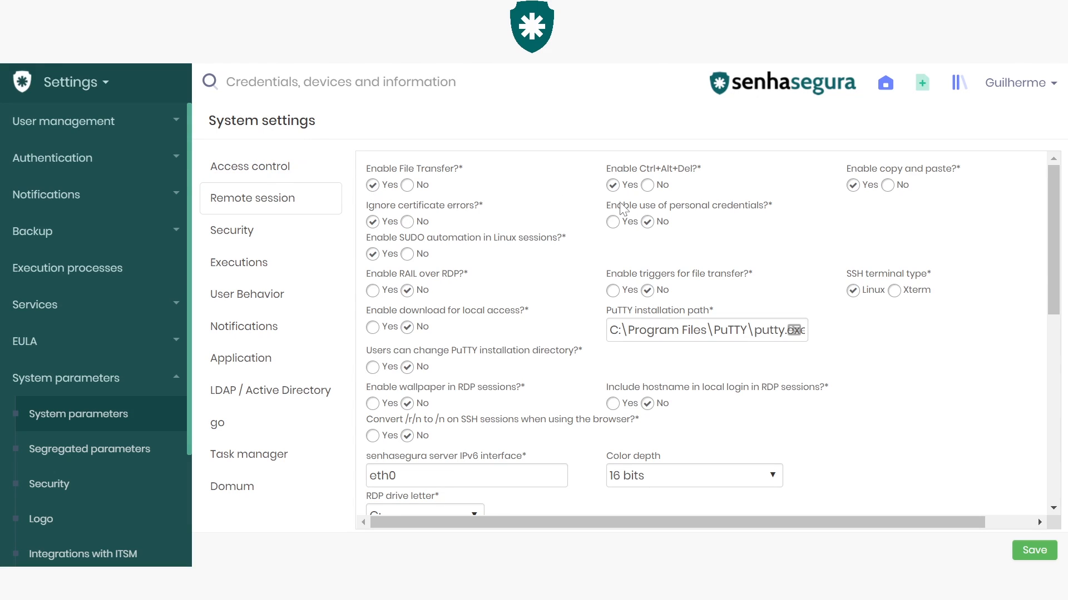
scroll(down, 3)
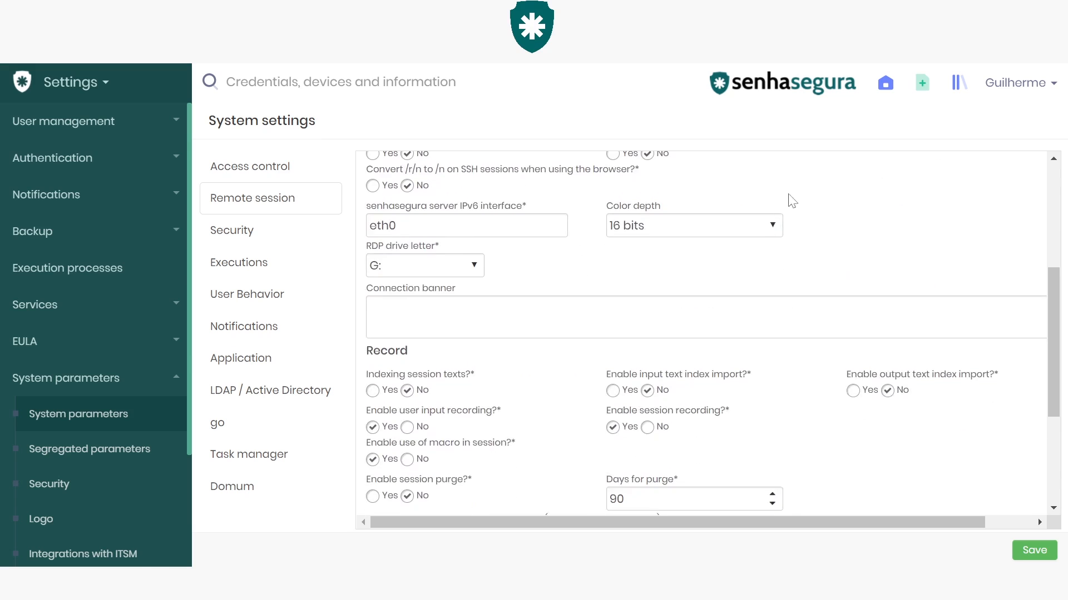
scroll(down, 3)
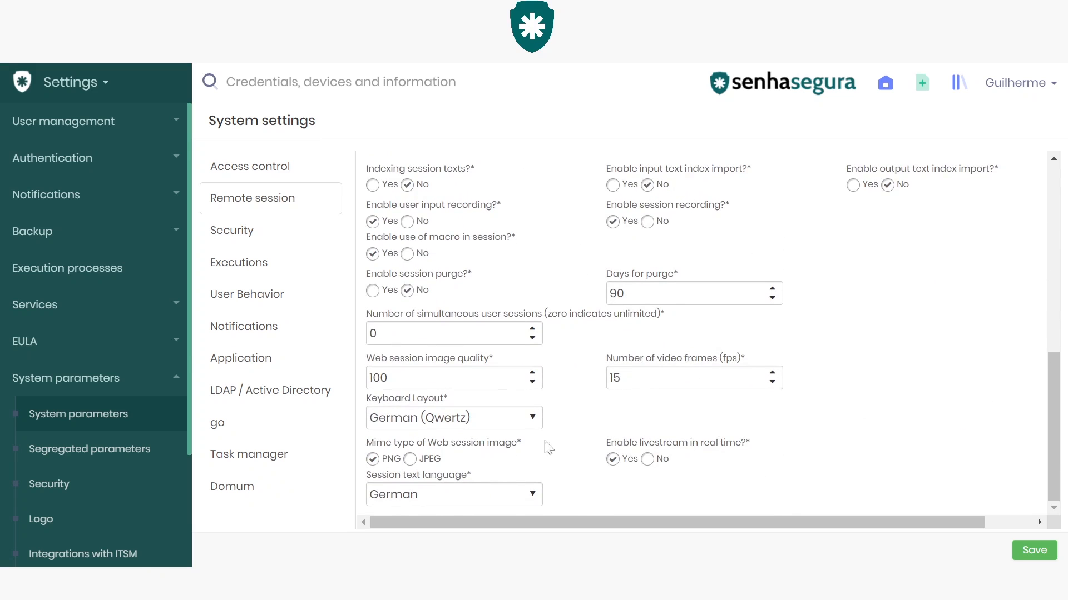
mouse_move(448, 537)
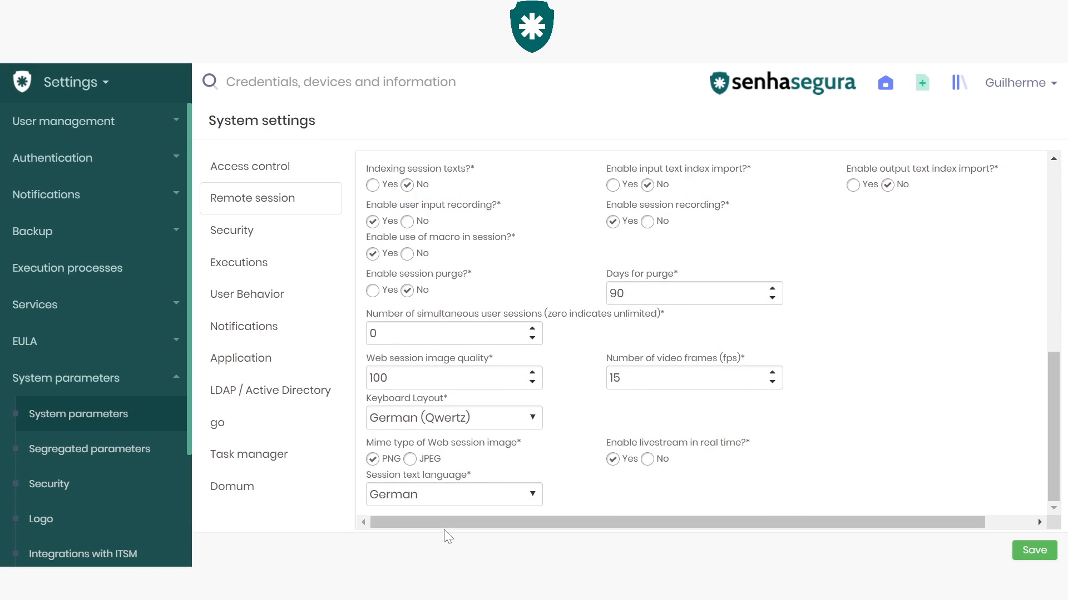
mouse_move(483, 483)
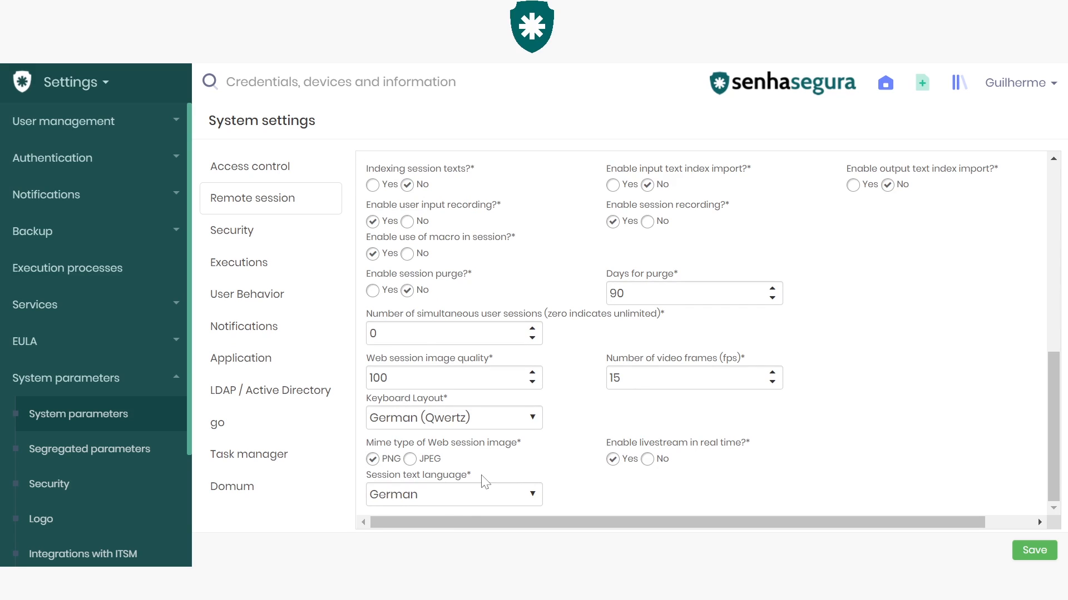
mouse_move(476, 488)
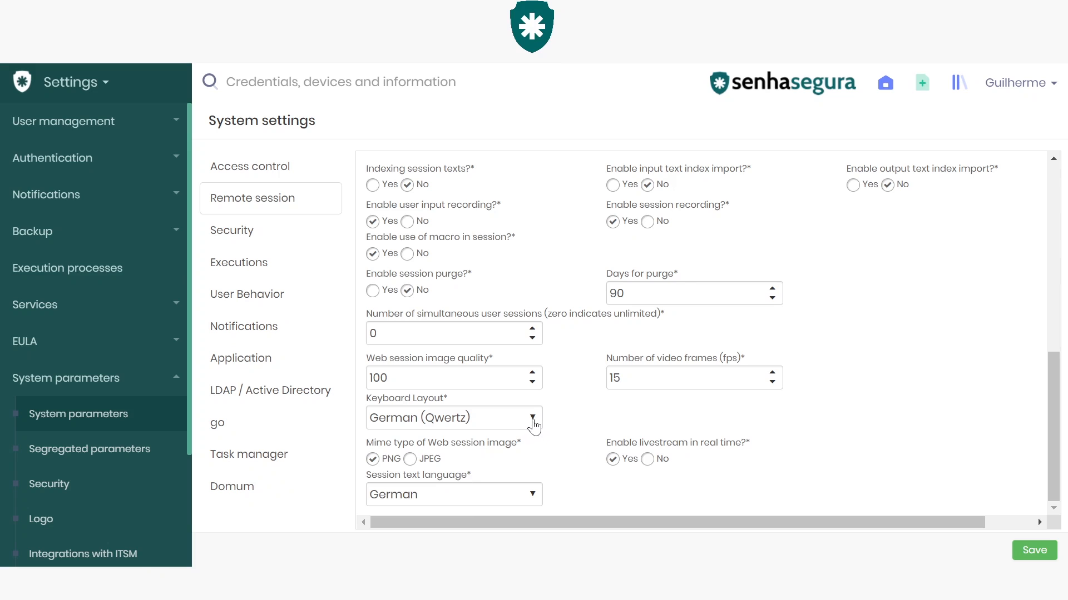
mouse_move(510, 482)
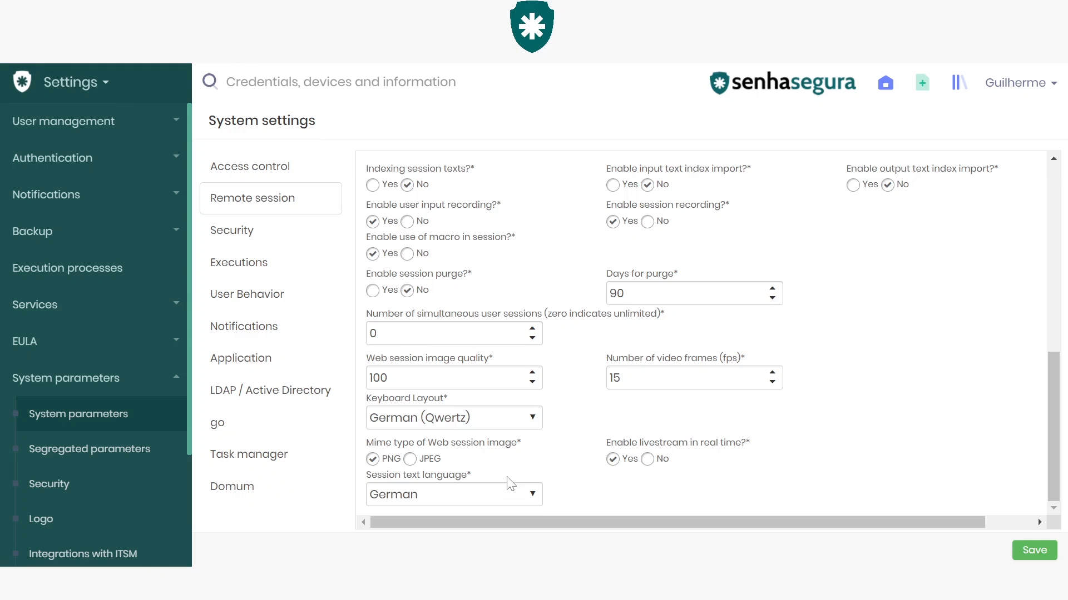
Choose US English (Qwerty) keyboard layout and English session text language
click(452, 417)
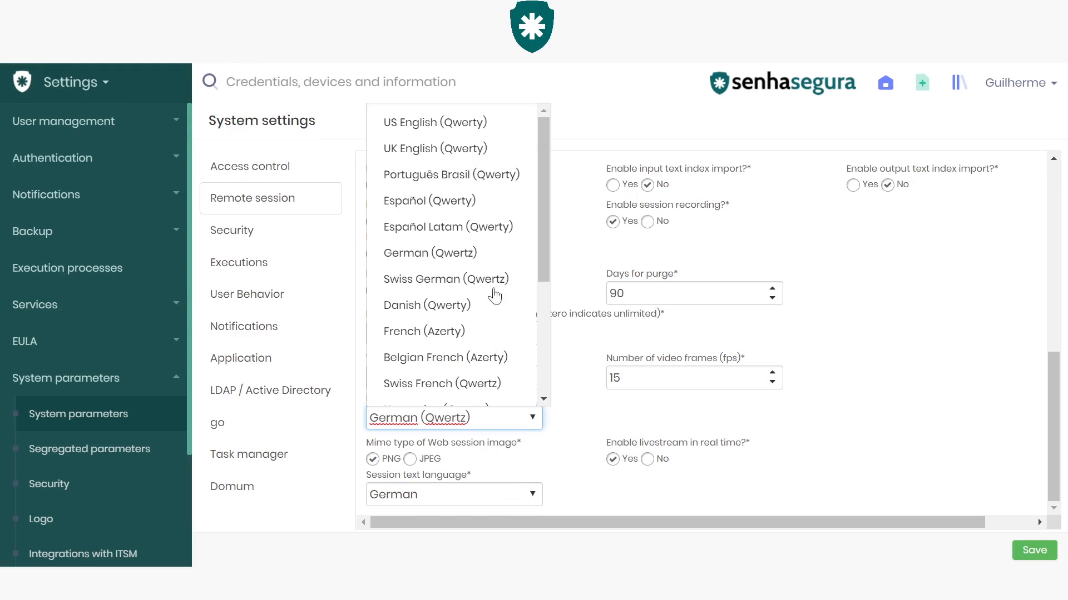
click(434, 122)
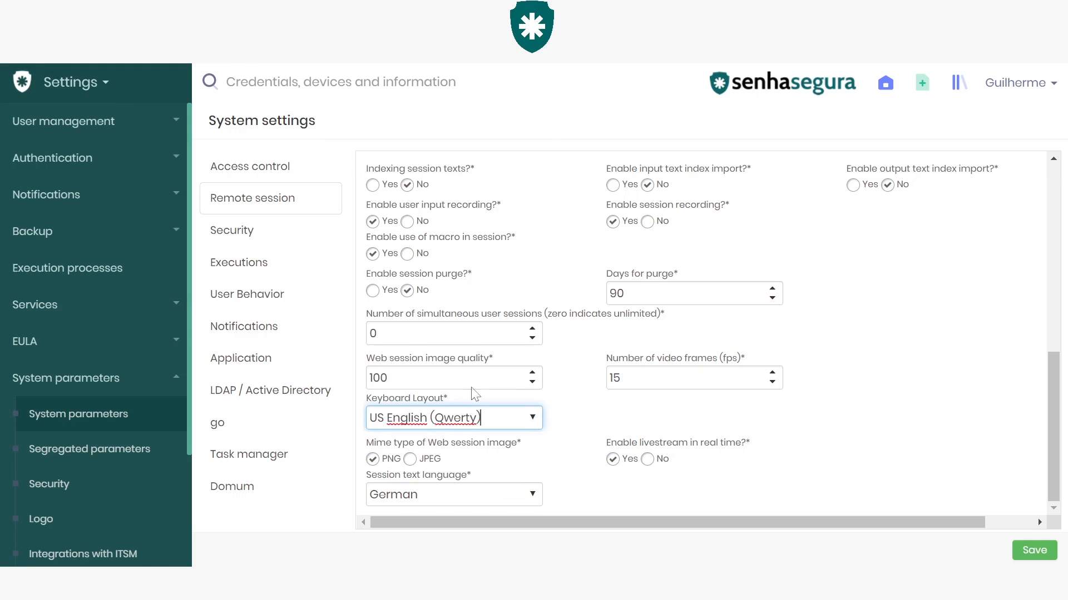
click(452, 495)
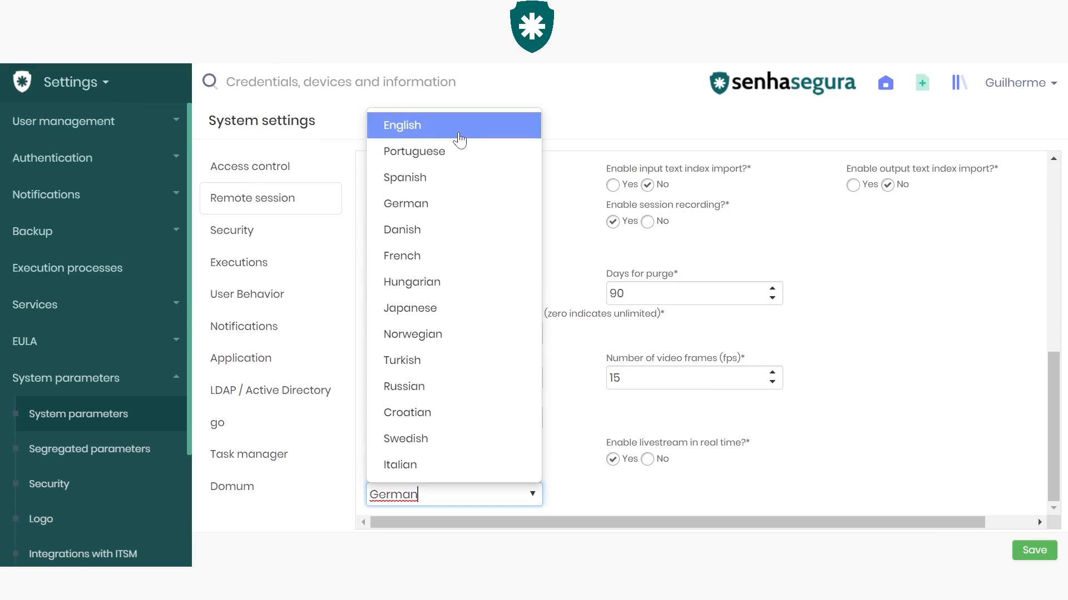
click(403, 124)
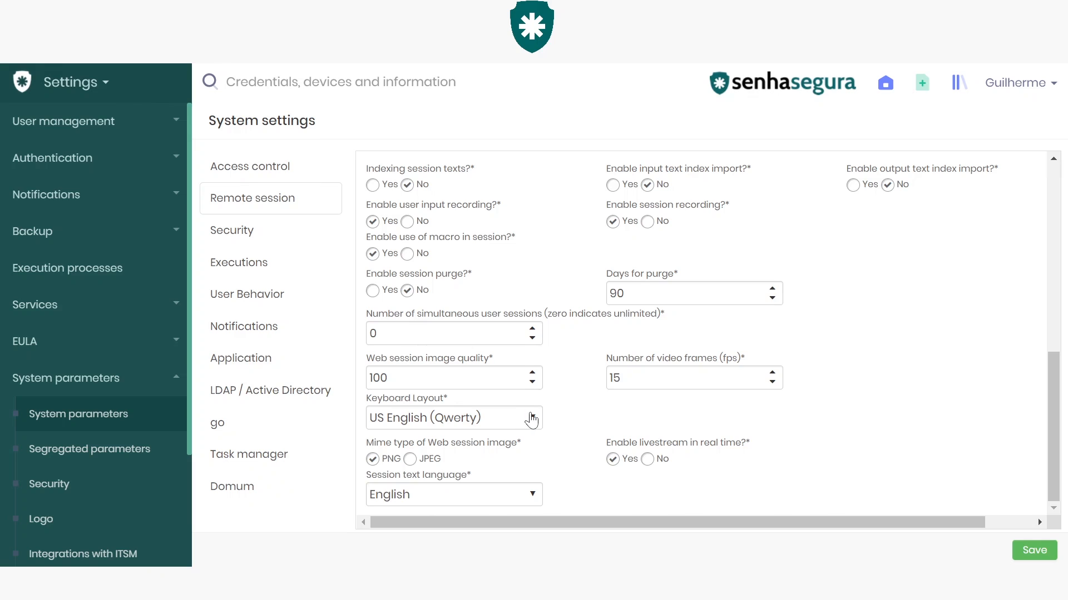
mouse_move(1016, 541)
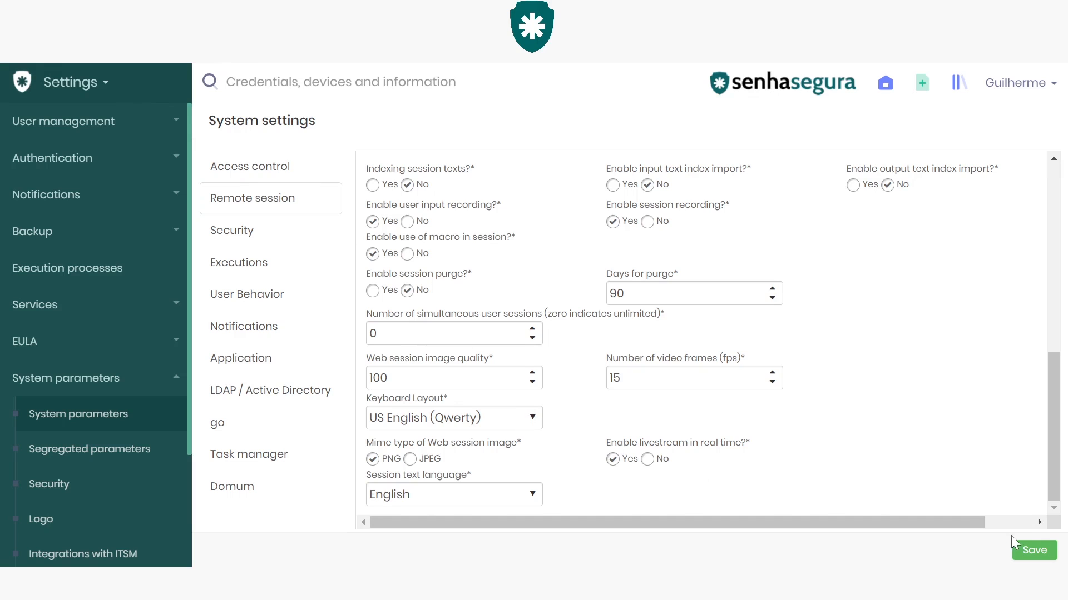
mouse_move(488, 360)
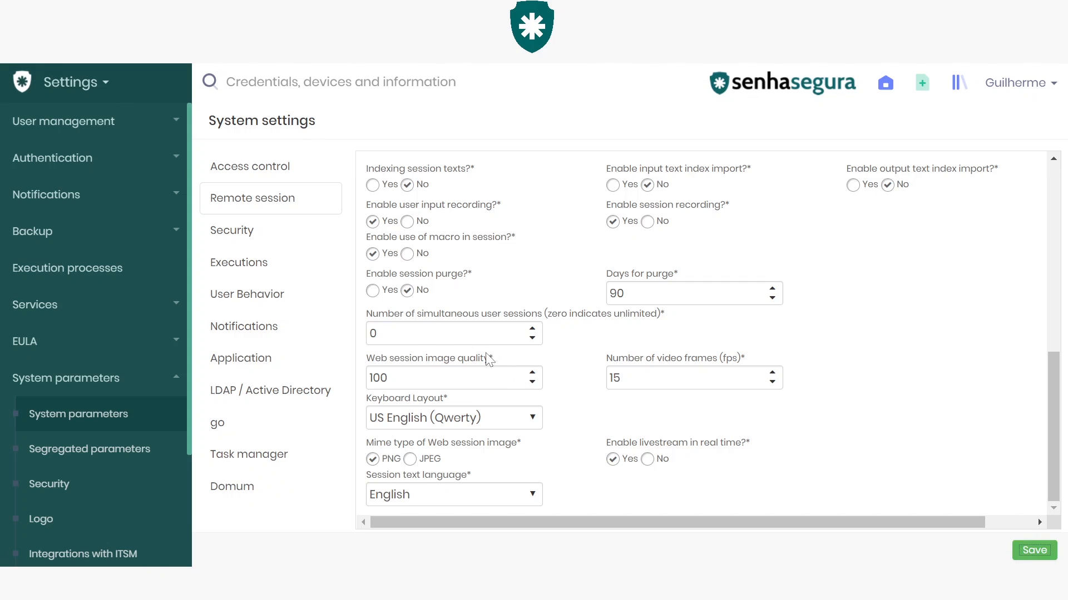
click(1033, 550)
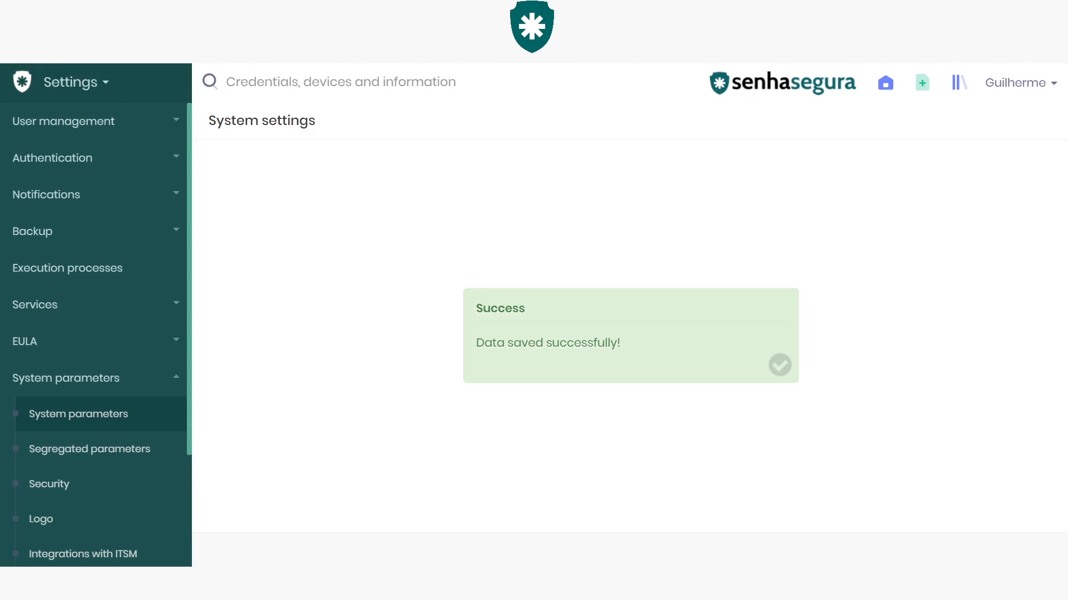
mouse_move(512, 334)
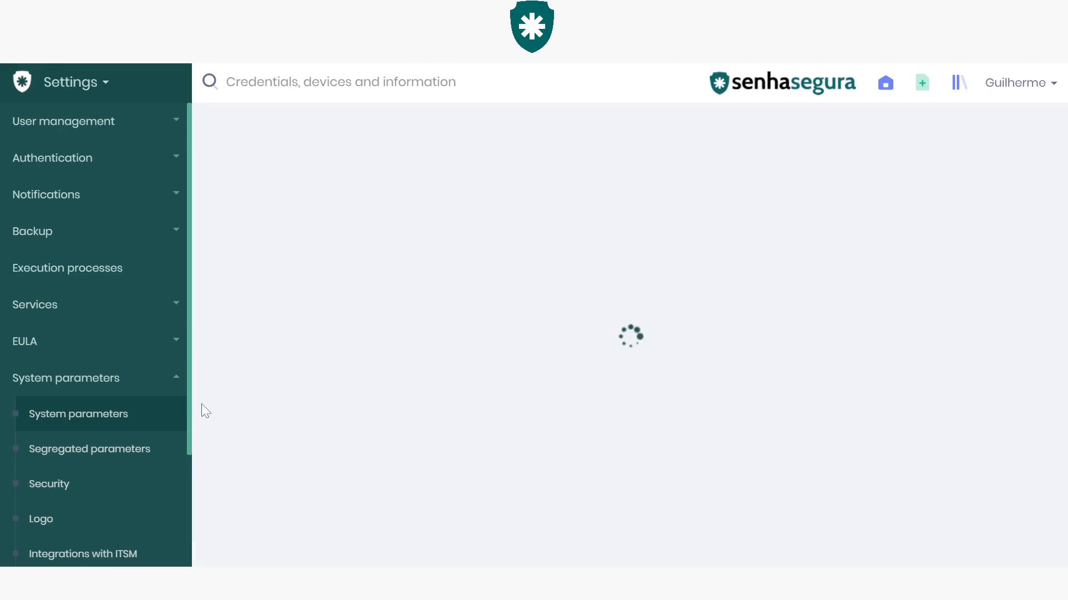
click(79, 414)
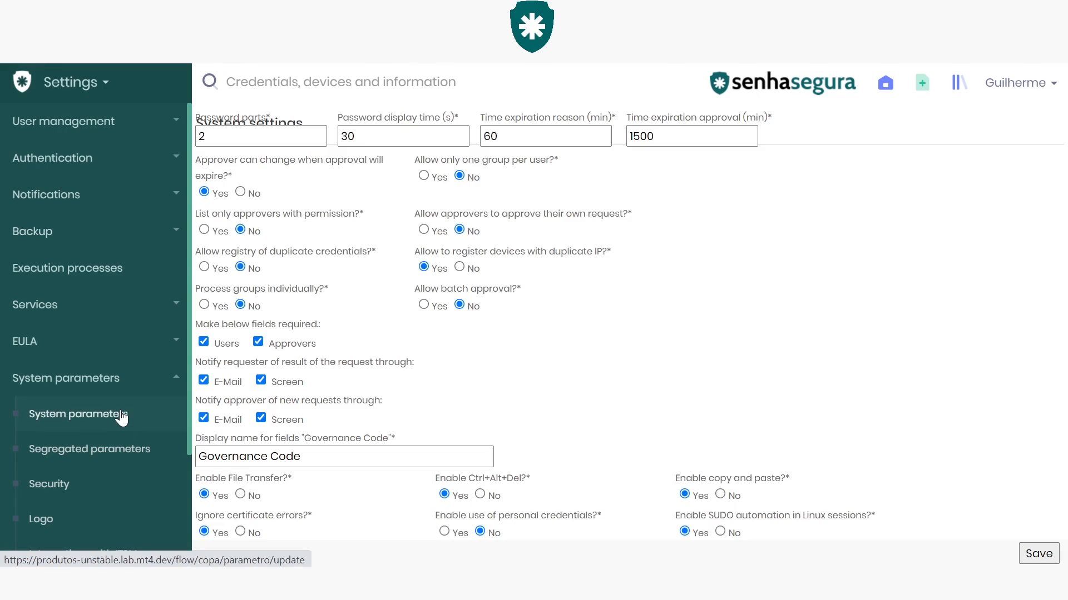
click(78, 413)
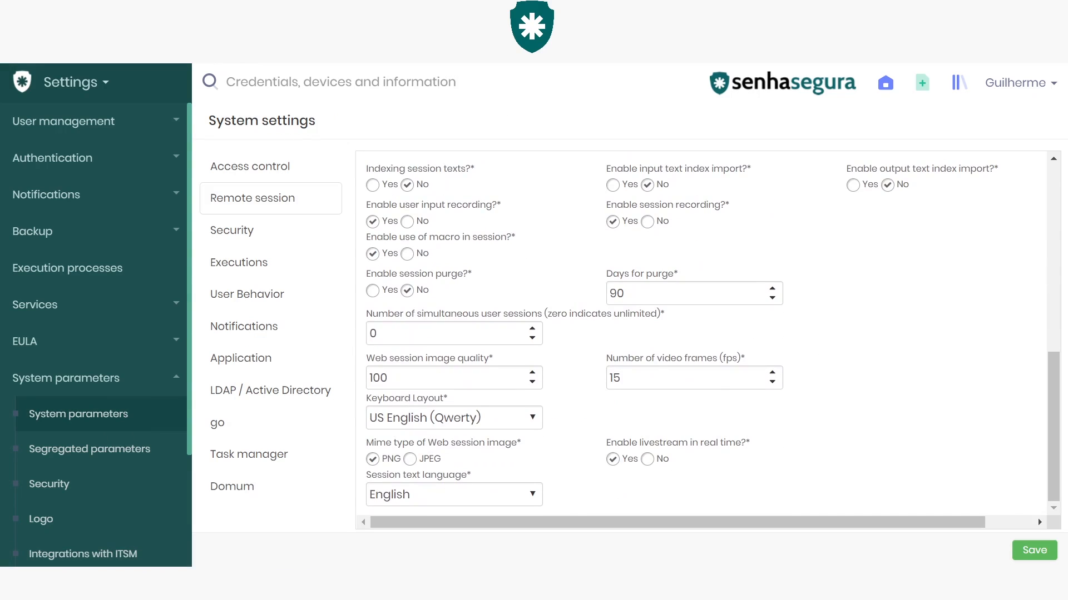
mouse_move(364, 387)
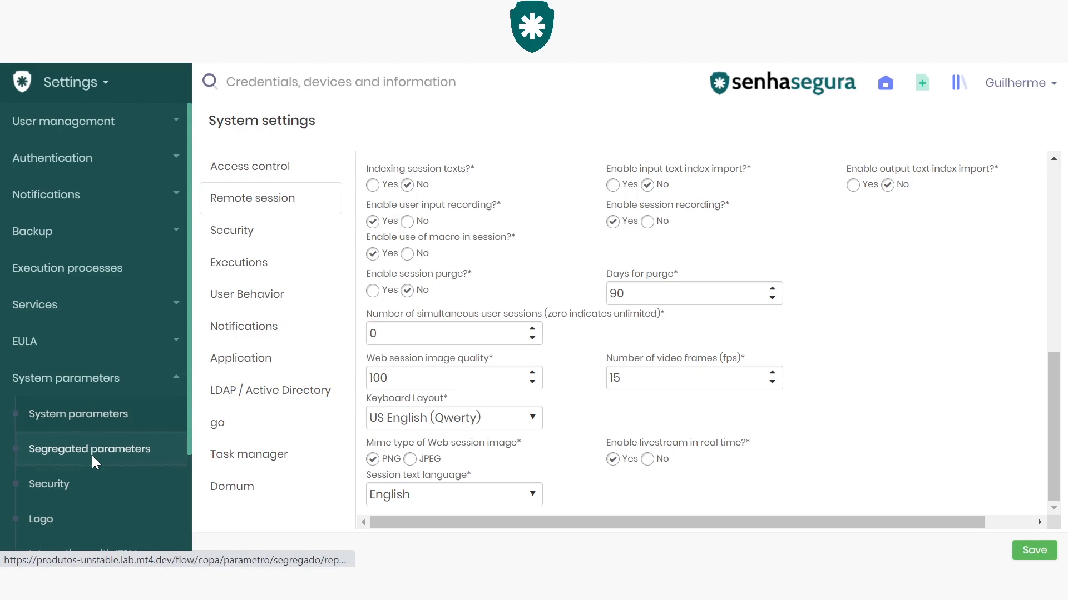
Open Segregated parameters and show its new segregation options menu
click(1033, 550)
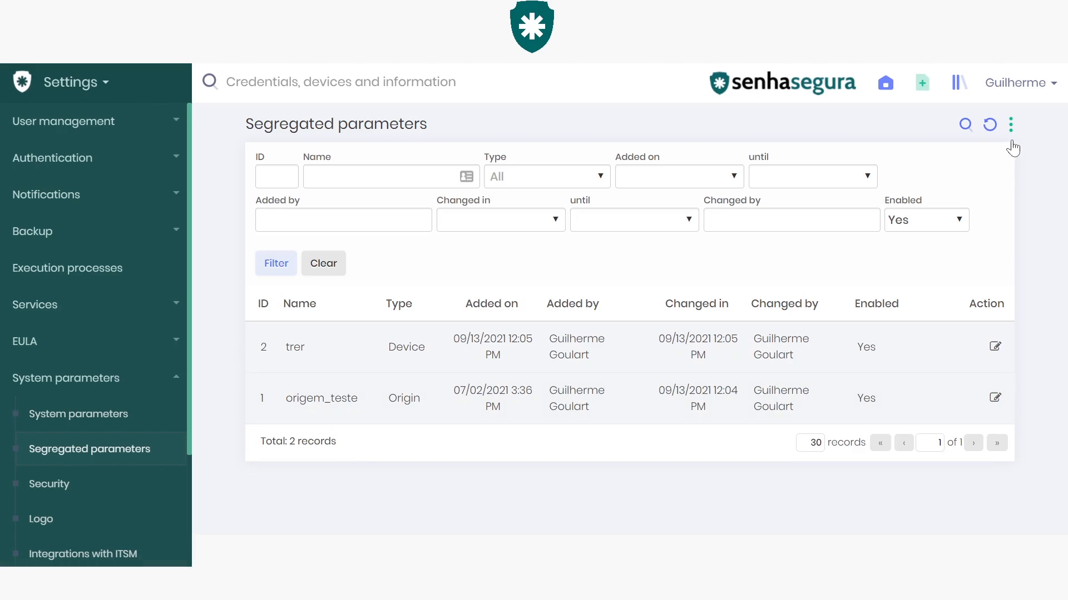
click(1009, 124)
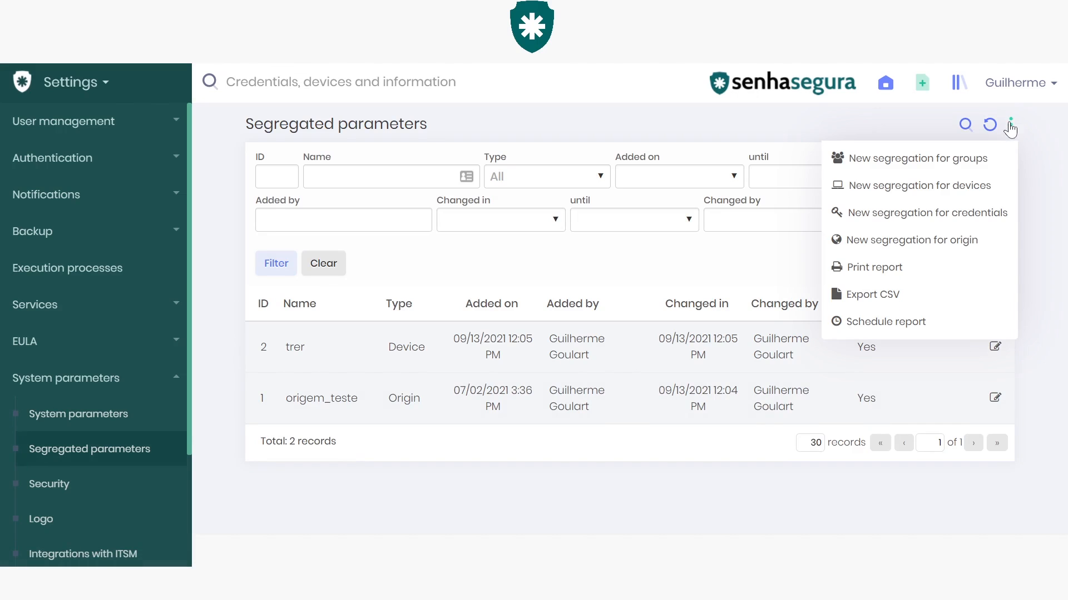
mouse_move(981, 158)
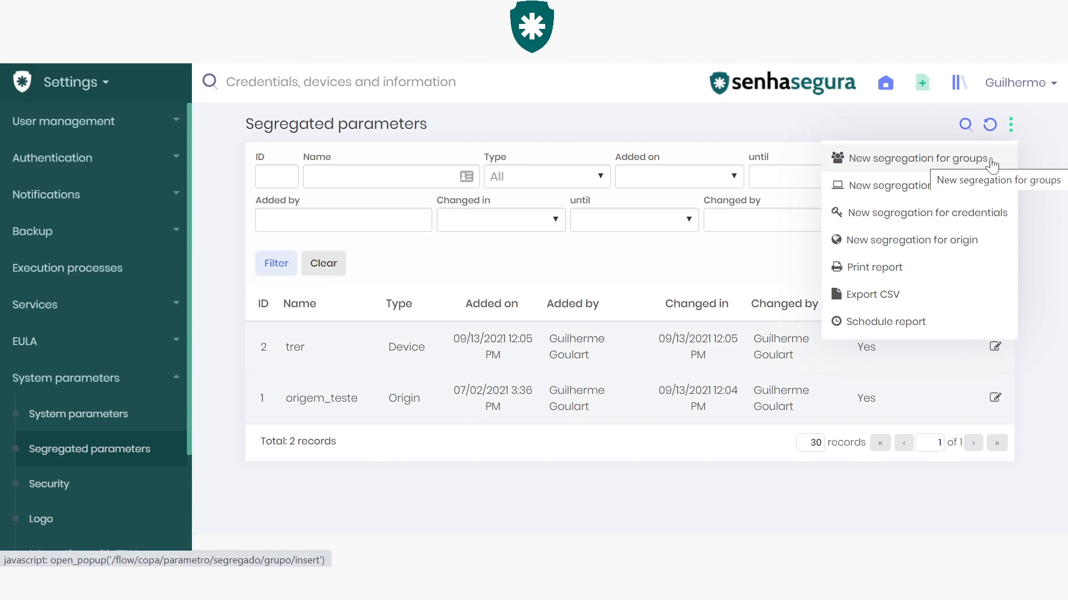
mouse_move(995, 197)
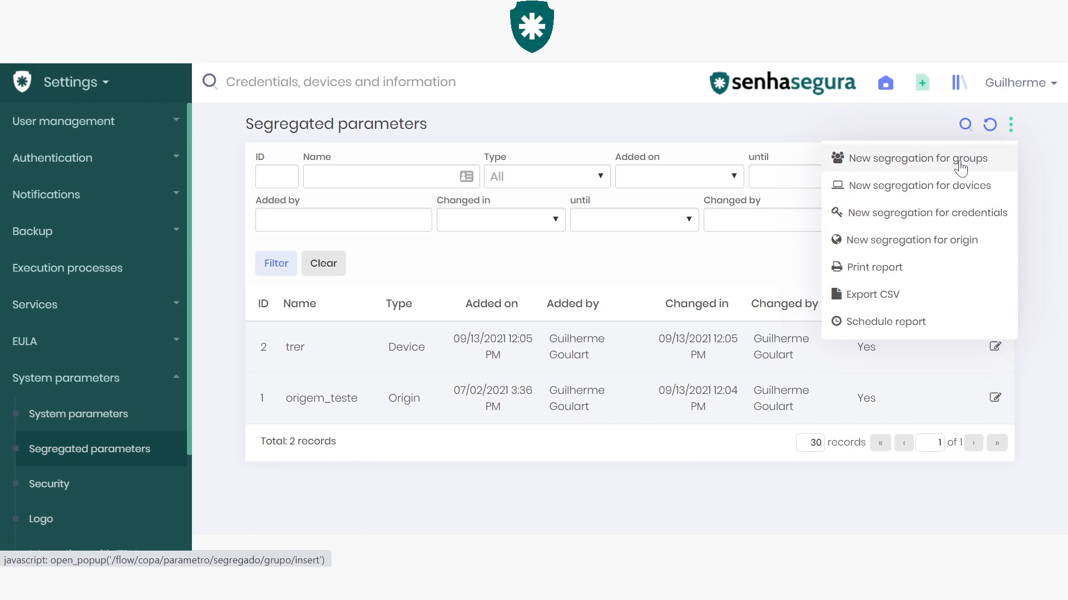
mouse_move(926, 158)
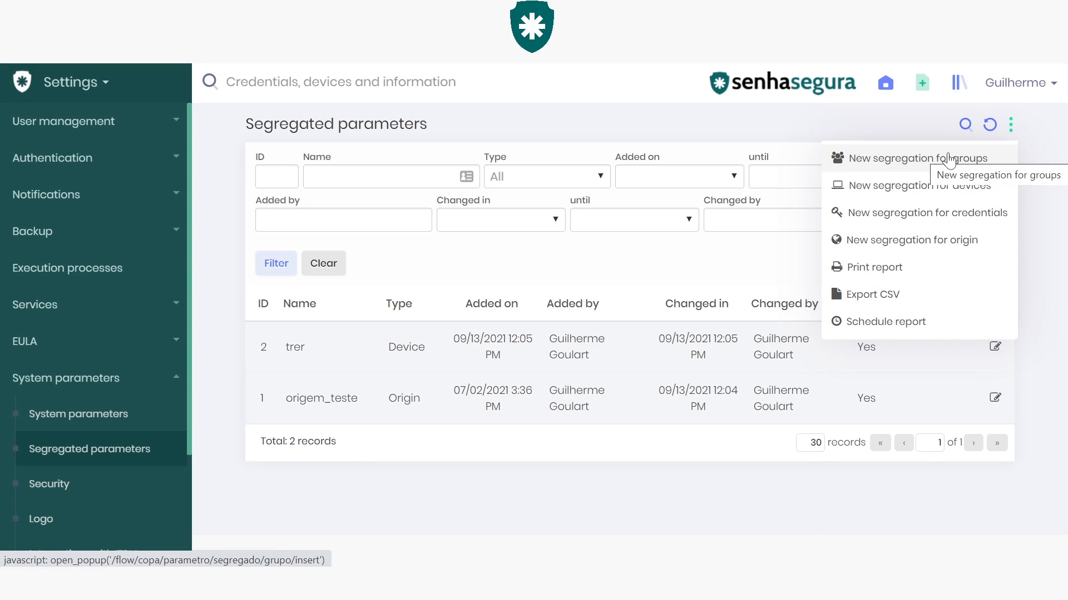
Start a new group segregation with Japanese keyboard layout and Japanese session language
click(918, 158)
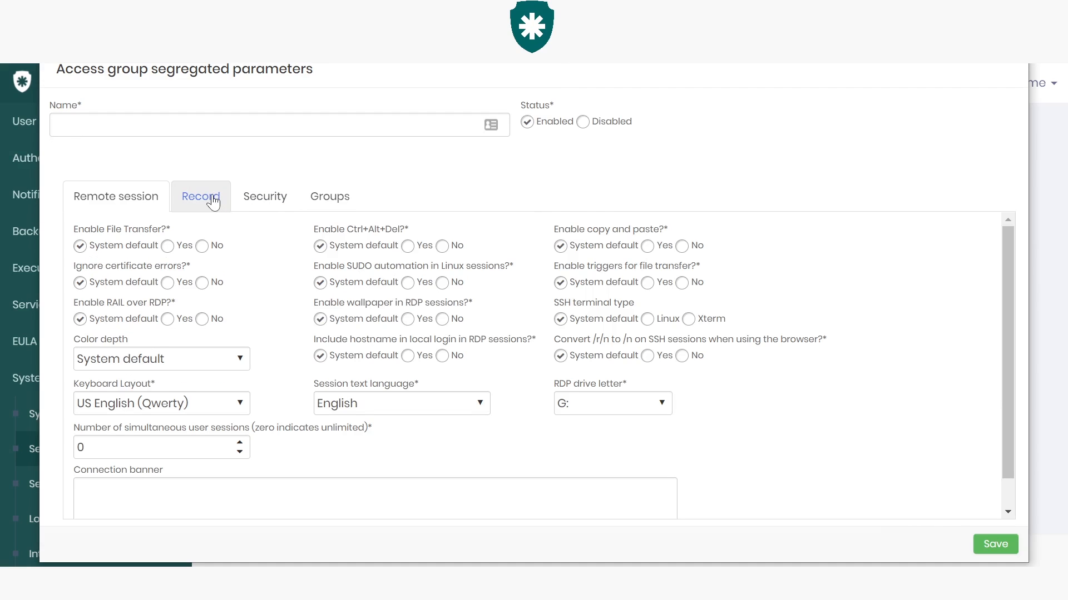
mouse_move(224, 206)
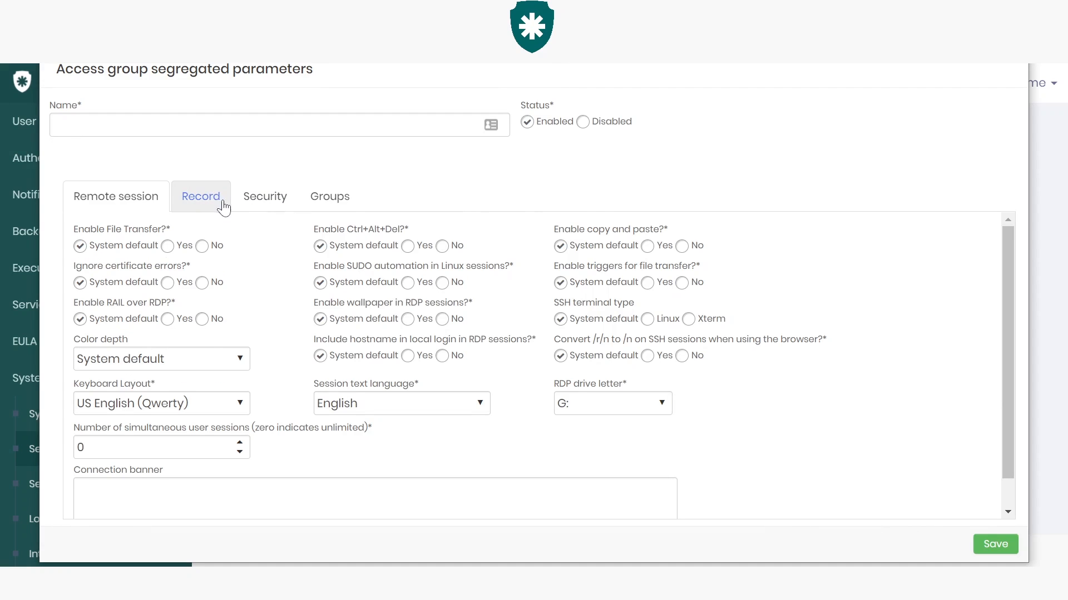
mouse_move(206, 247)
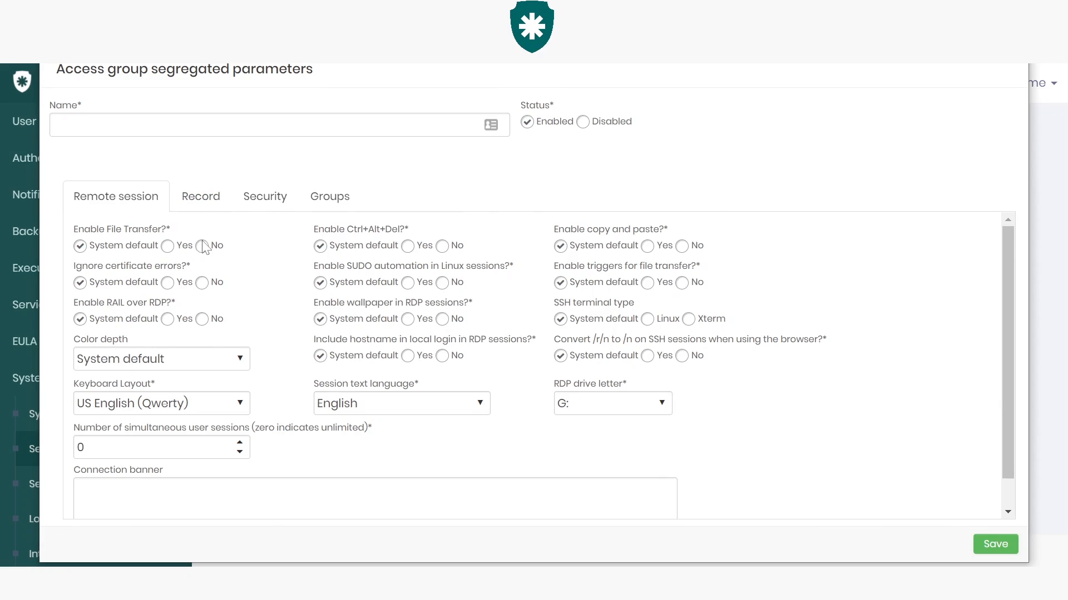
mouse_move(234, 397)
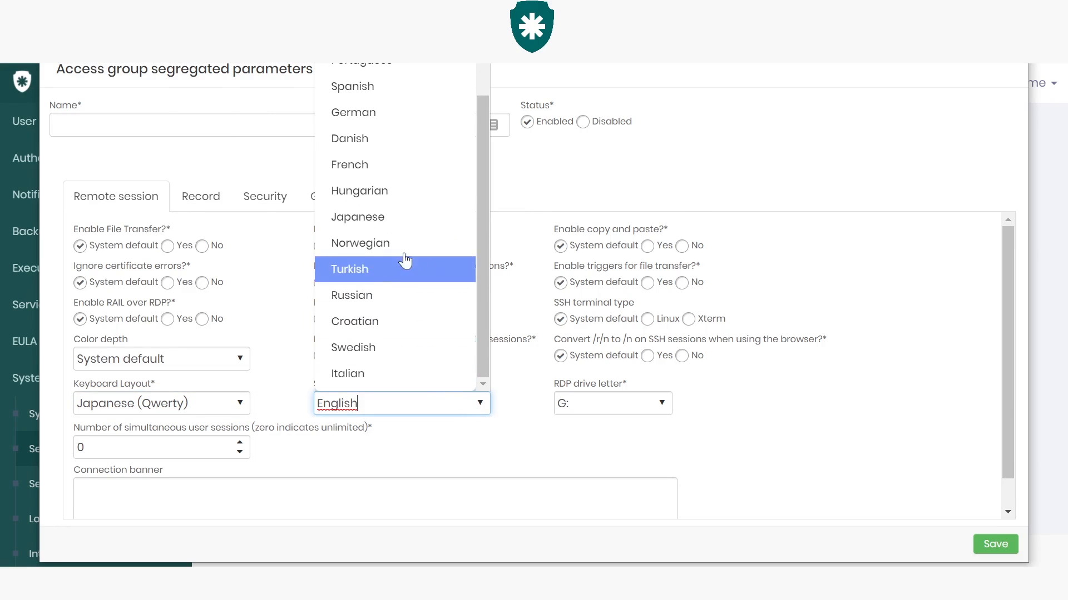
click(357, 217)
text(s)
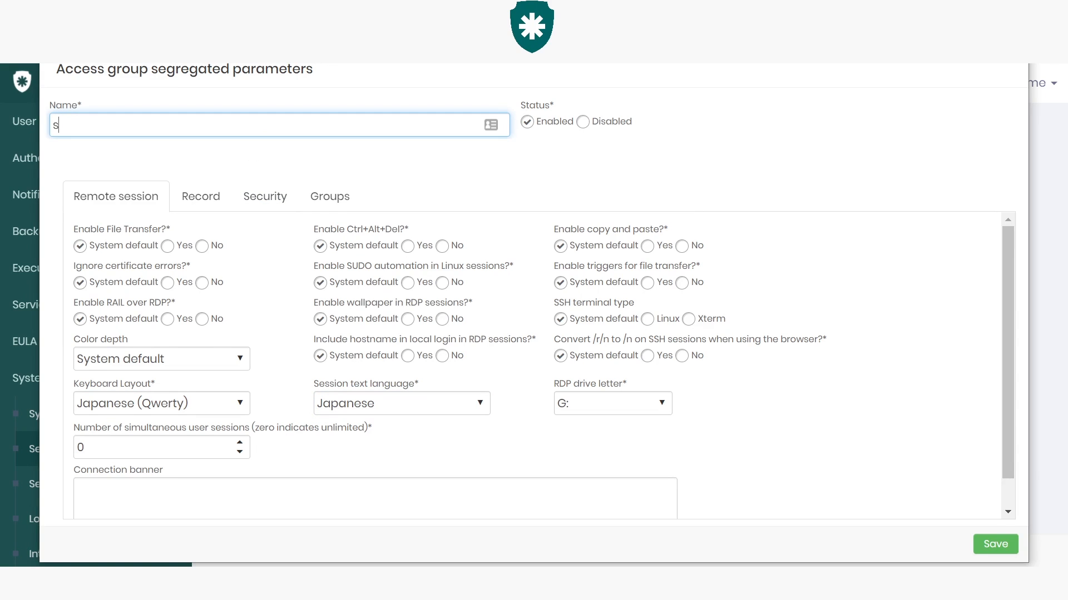
Name the parameter 'senhasegura_test' and switch to the Groups section
text(enhasegura_)
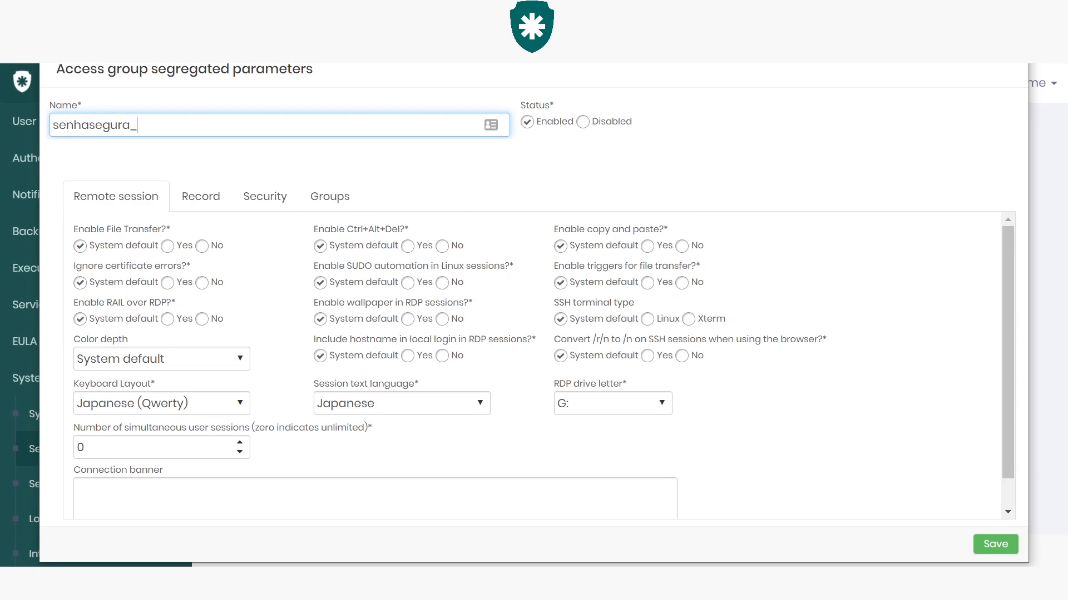
text(test)
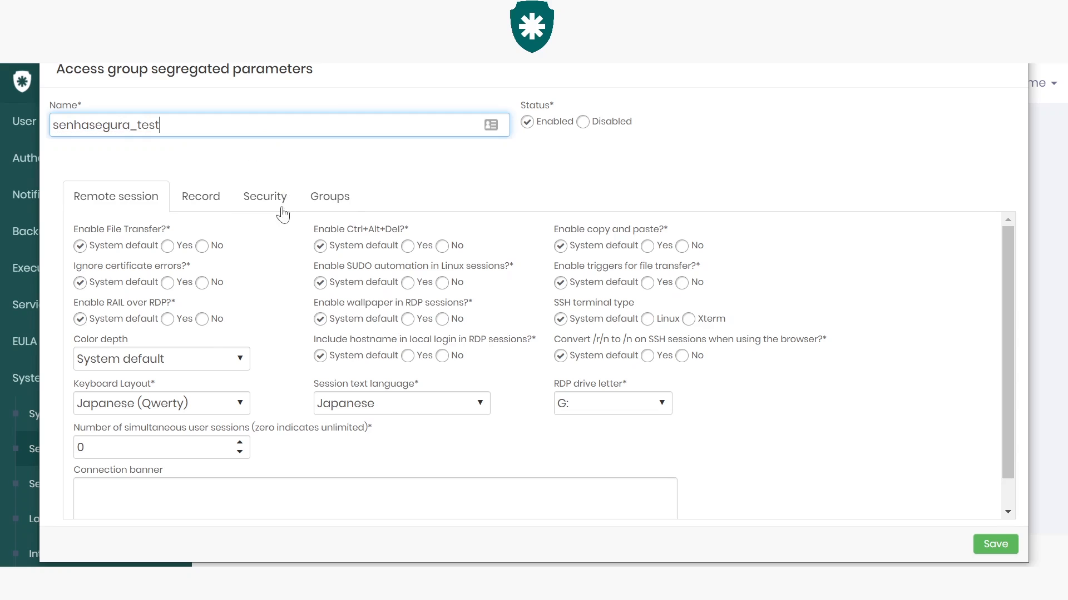
click(330, 197)
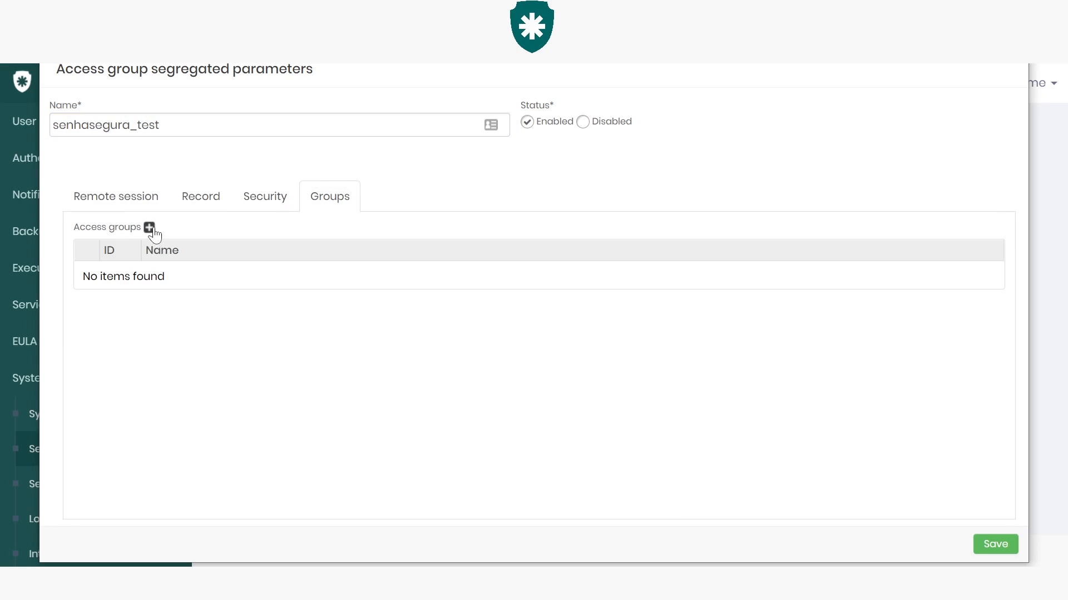
Add the Task Manager access group, then return to Remote session settings
click(149, 228)
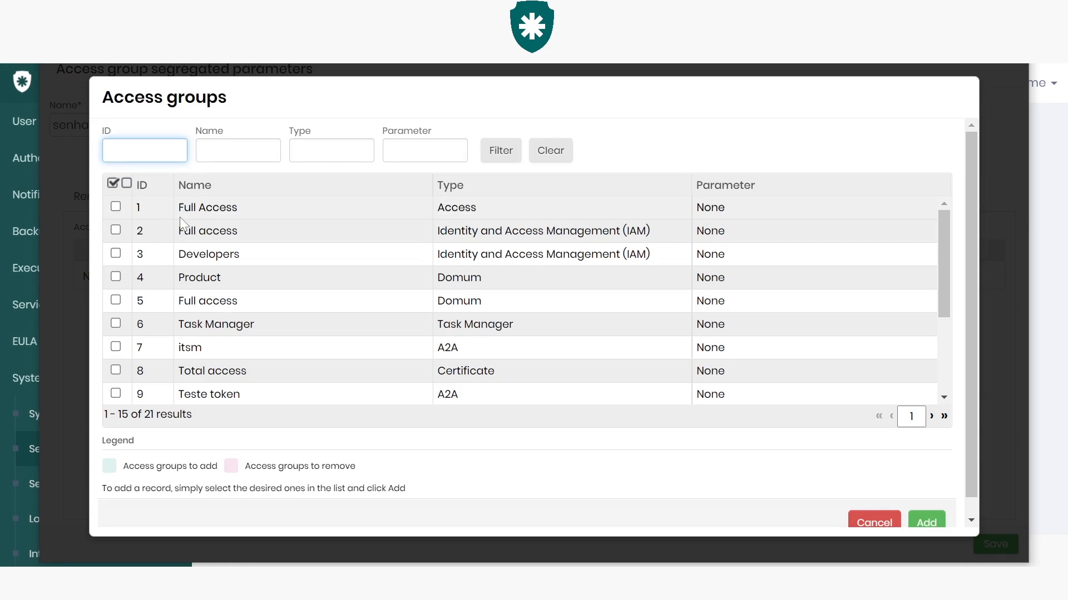
click(116, 323)
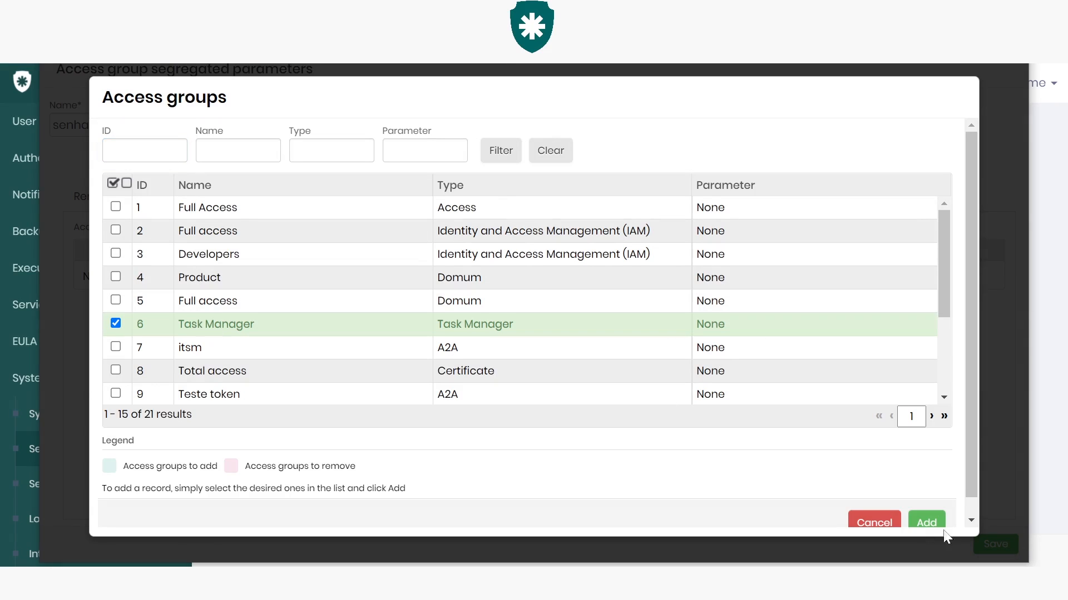
click(925, 522)
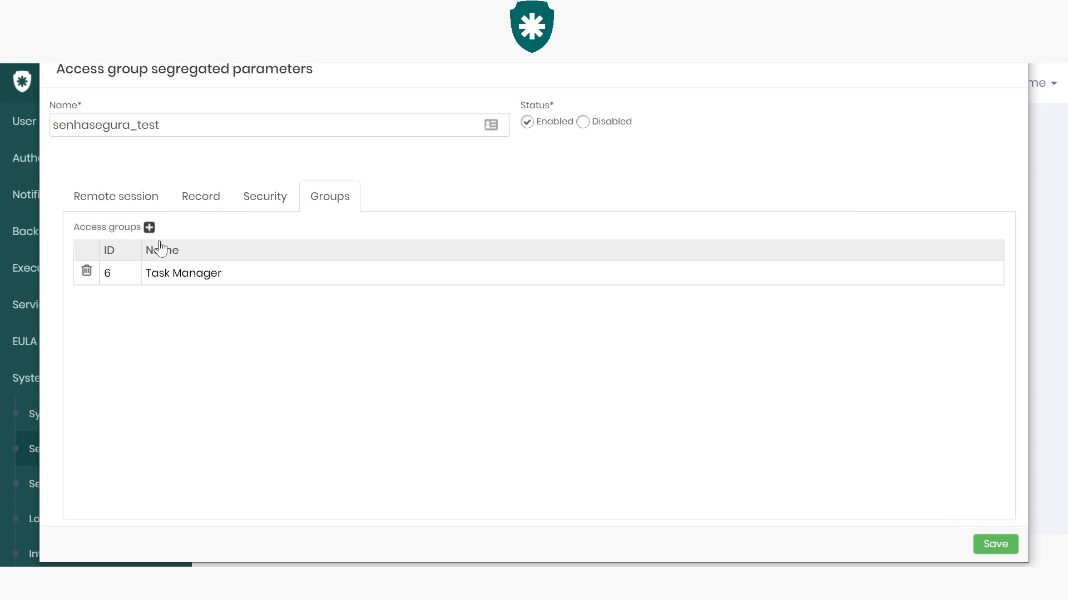
click(115, 197)
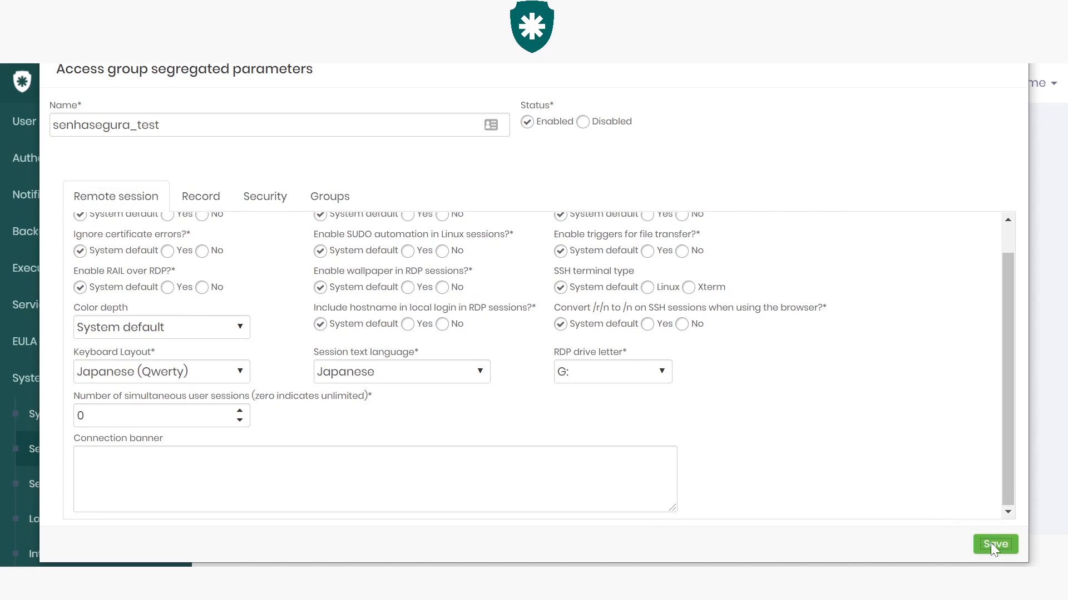
Save the senhasegura_test segregated parameter
click(995, 543)
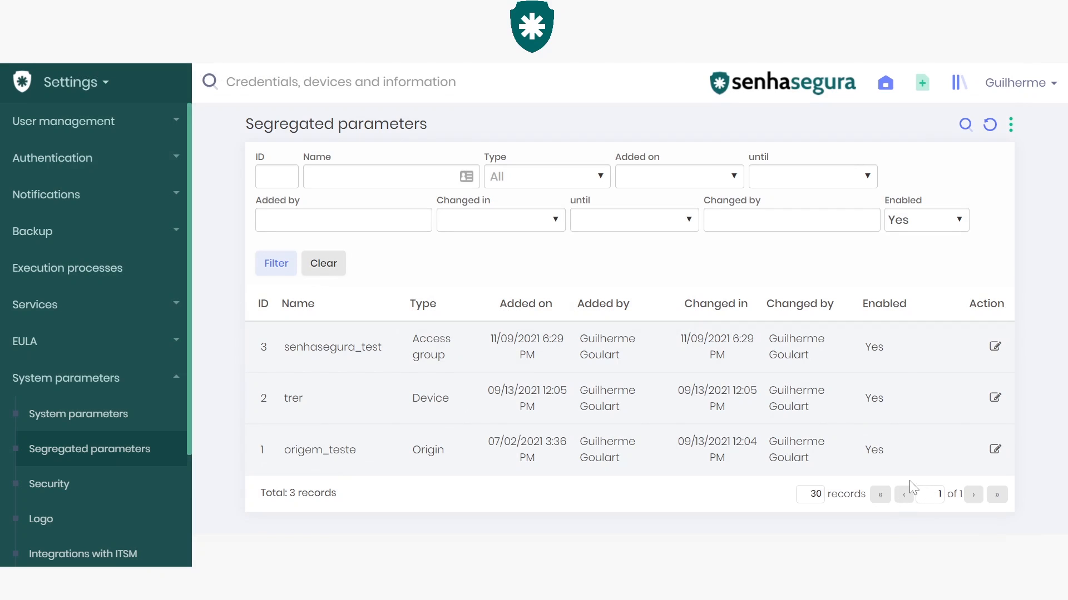
mouse_move(892, 478)
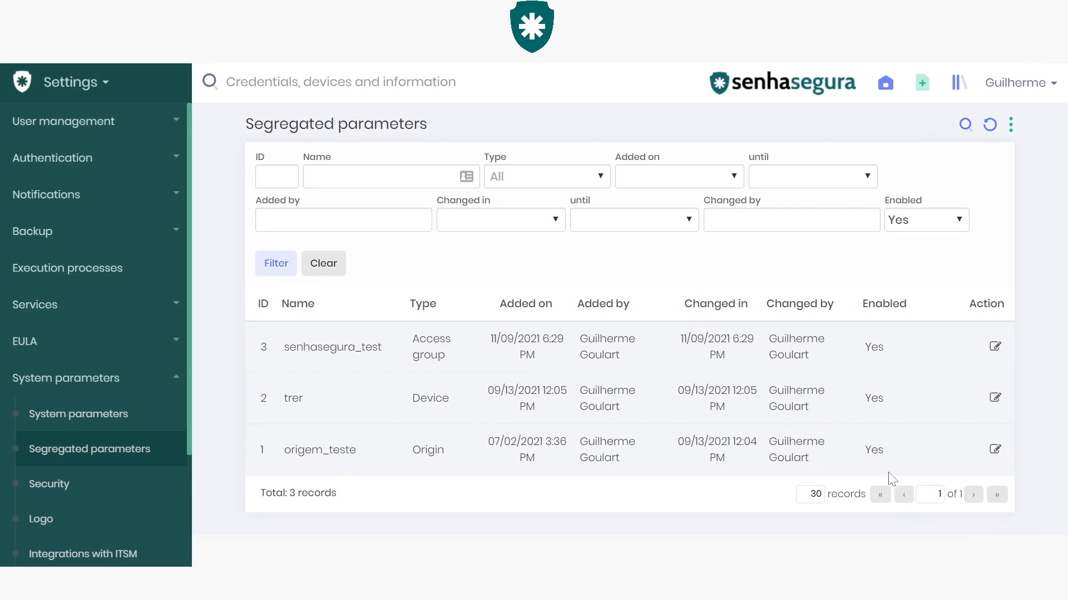
mouse_move(897, 406)
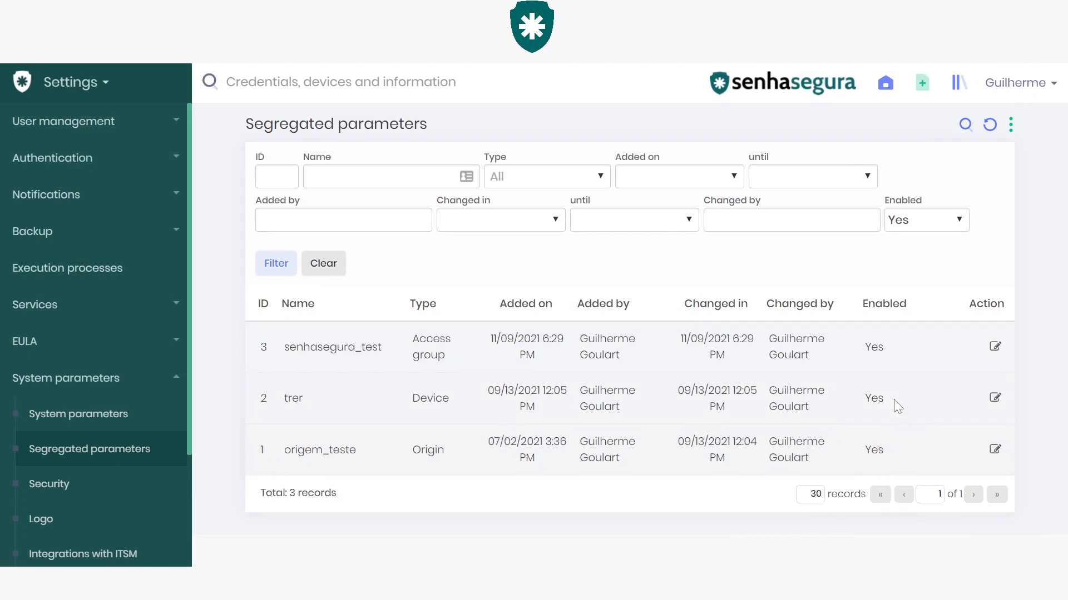
mouse_move(747, 407)
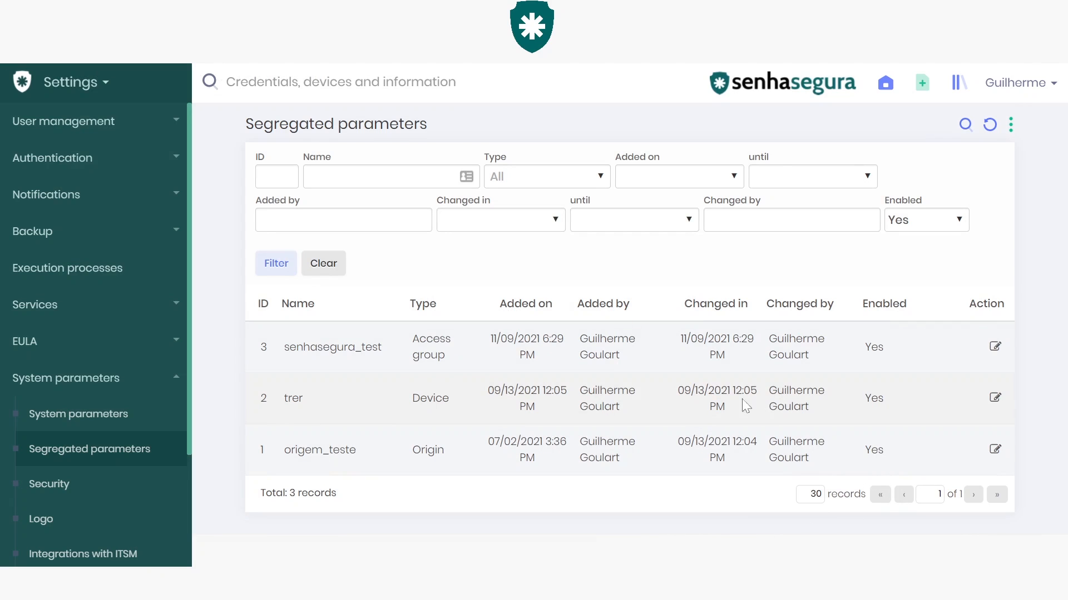
mouse_move(78, 414)
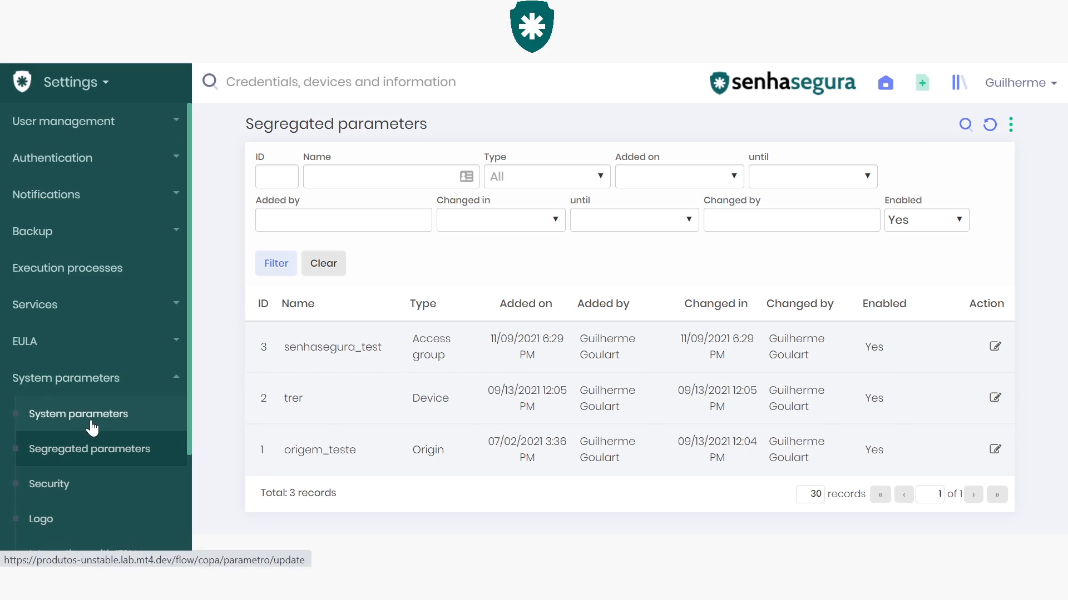